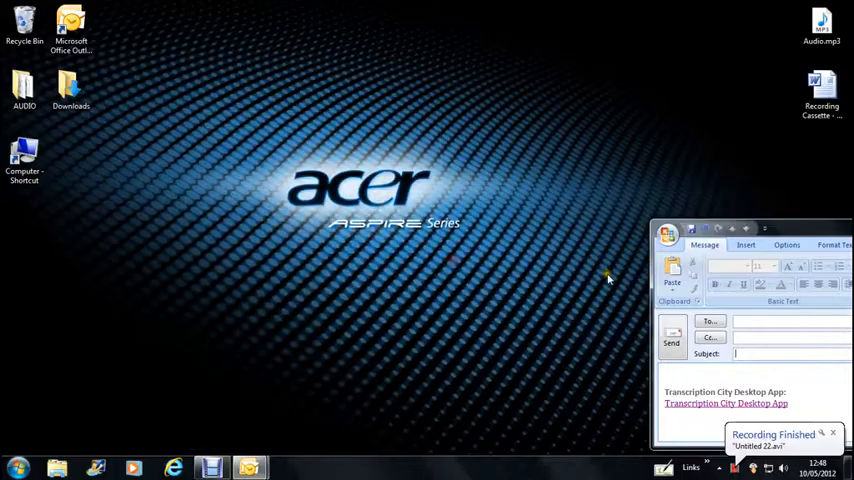
pyautogui.moveTo(623, 257)
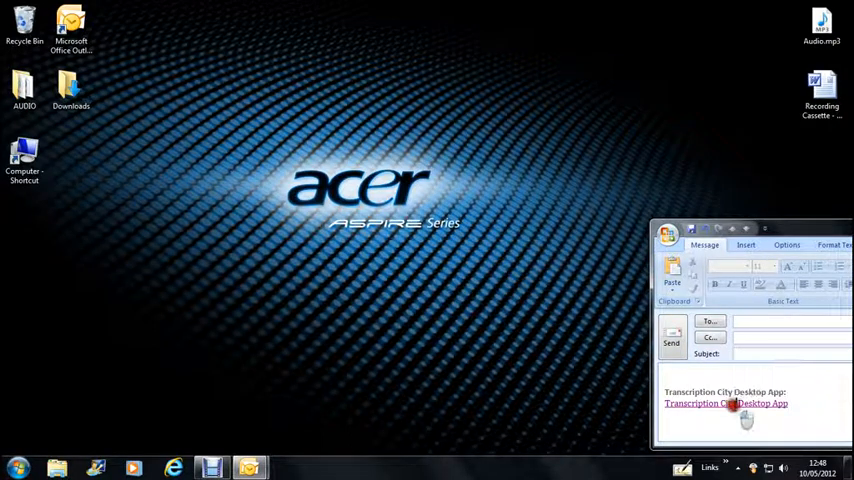
# Open the Transcription City Desktop App hyperlink from its right-click menu in Internet Explorer
pyautogui.rightClick(725, 403)
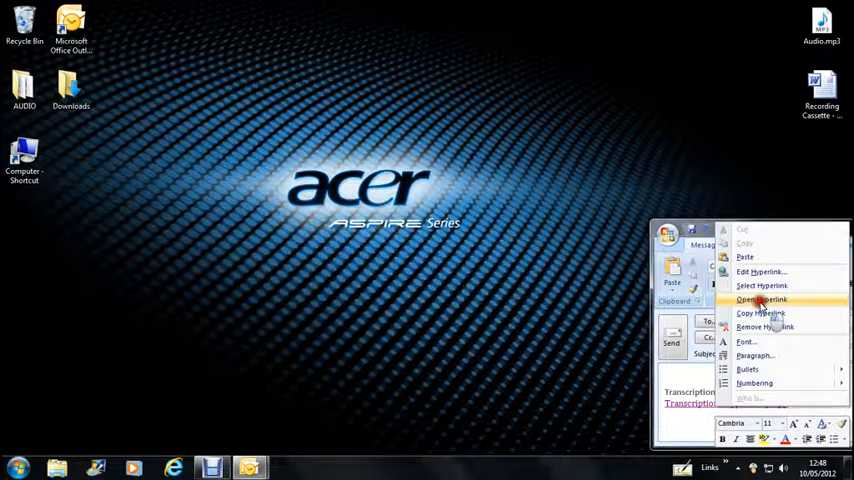
pyautogui.click(761, 299)
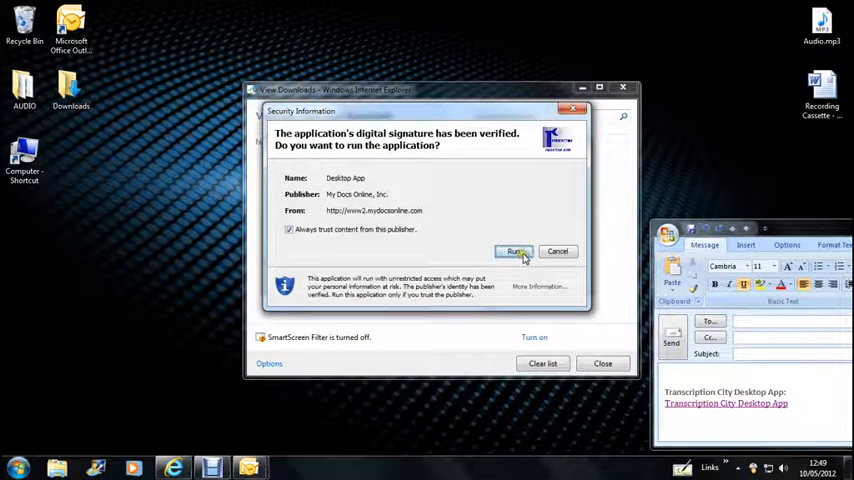
# Run the verified Desktop App and log in with the client login and password
pyautogui.click(514, 251)
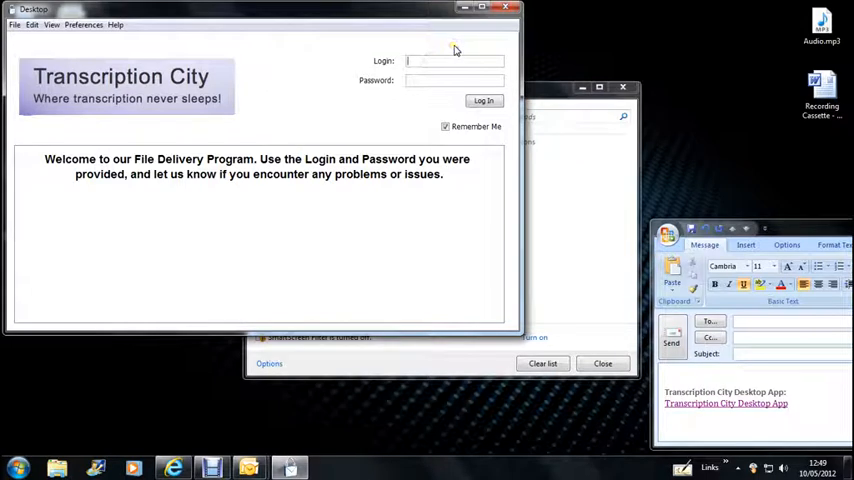
pyautogui.write('client')
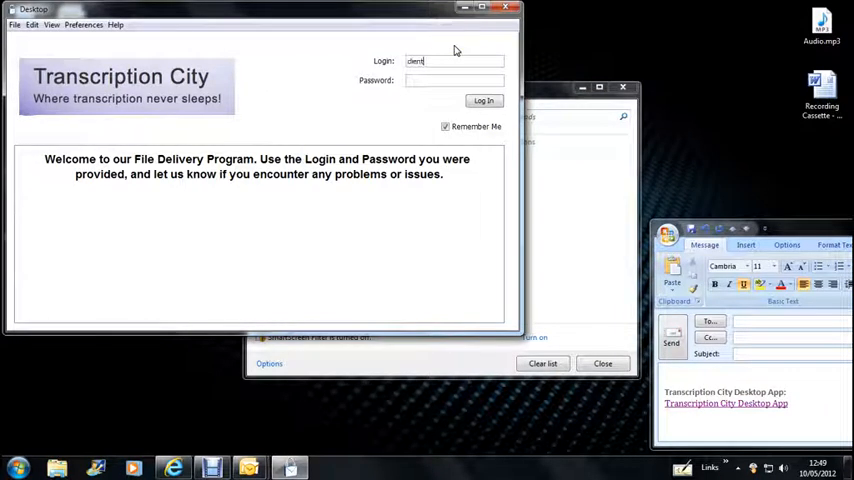
pyautogui.write('•••')
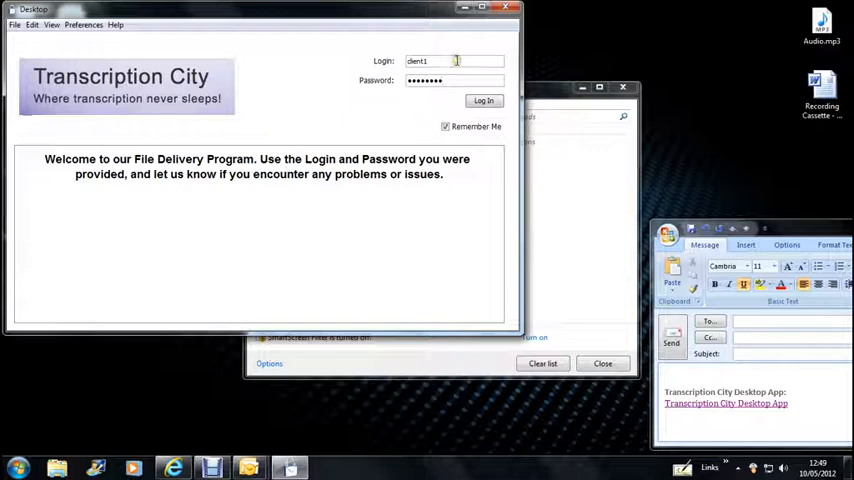
pyautogui.click(484, 100)
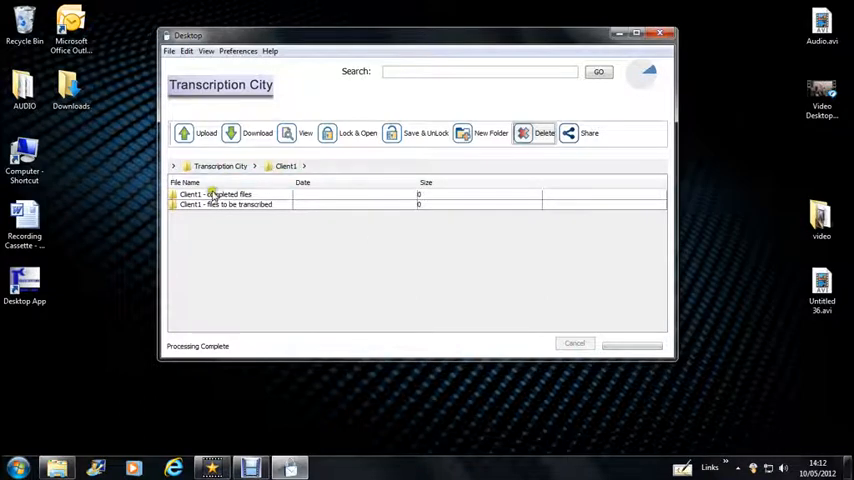
pyautogui.click(220, 194)
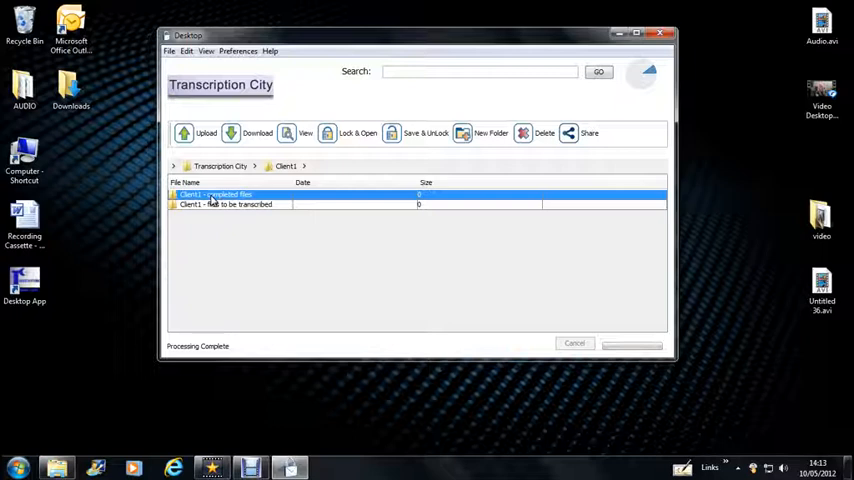
pyautogui.click(225, 204)
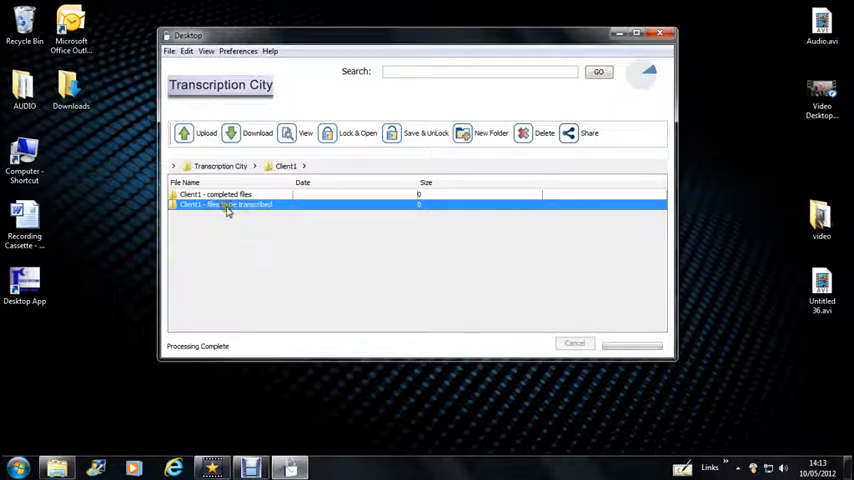
# Open 'Client1 - files to be transcribed' and delete Audio.avi, confirming with Yes
pyautogui.doubleClick(225, 204)
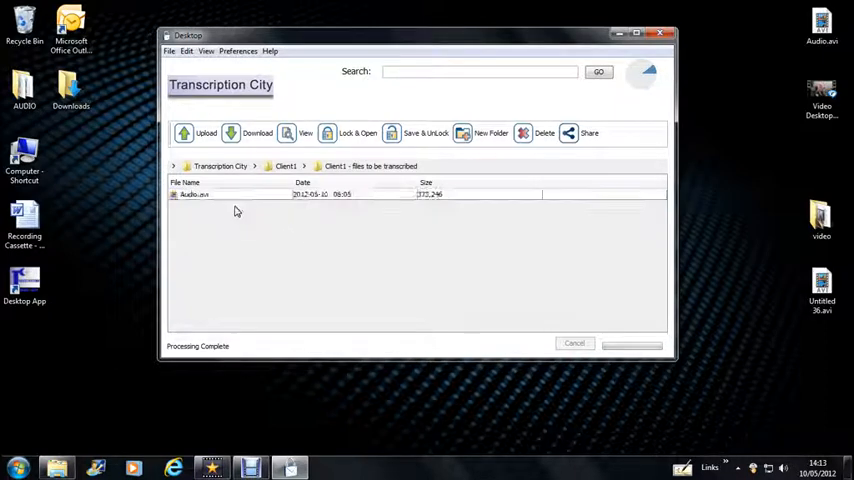
pyautogui.click(218, 194)
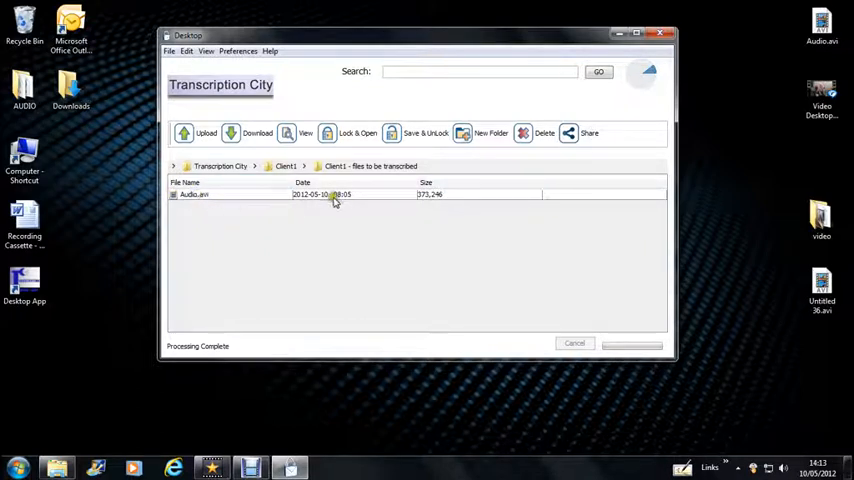
pyautogui.click(194, 194)
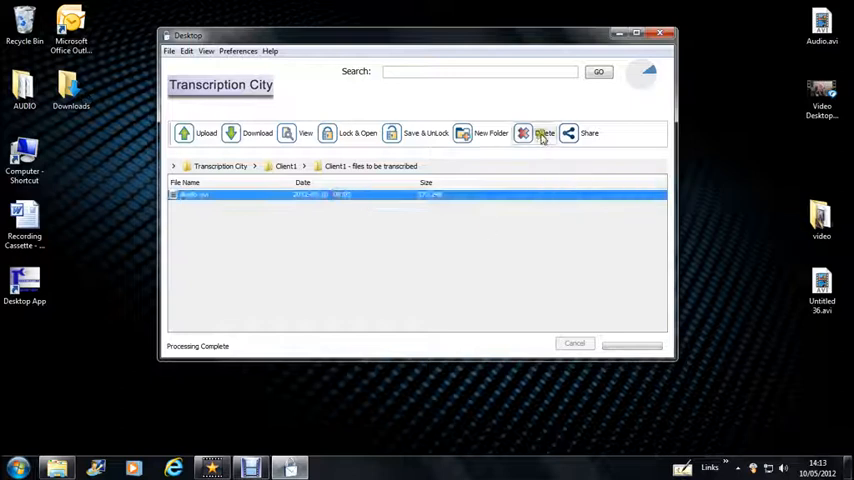
pyautogui.click(544, 132)
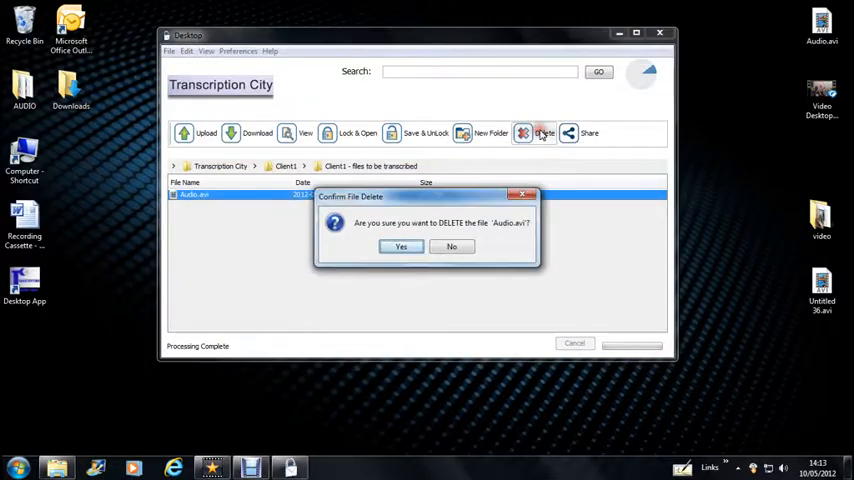
pyautogui.click(401, 247)
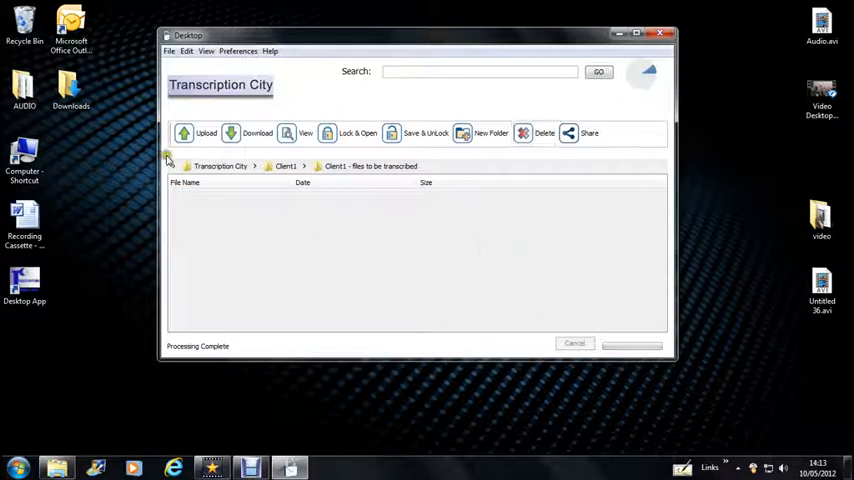
# Upload Audio.avi from the Desktop into the files to be transcribed folder
pyautogui.click(206, 132)
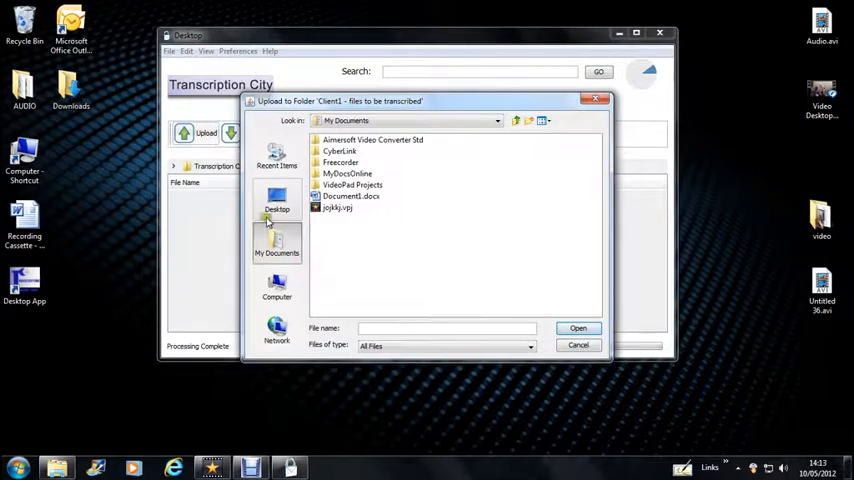
pyautogui.click(277, 197)
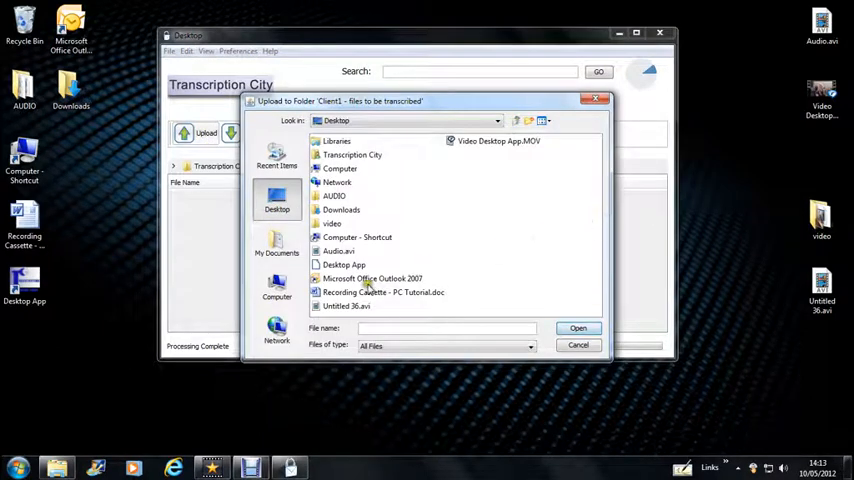
pyautogui.click(337, 251)
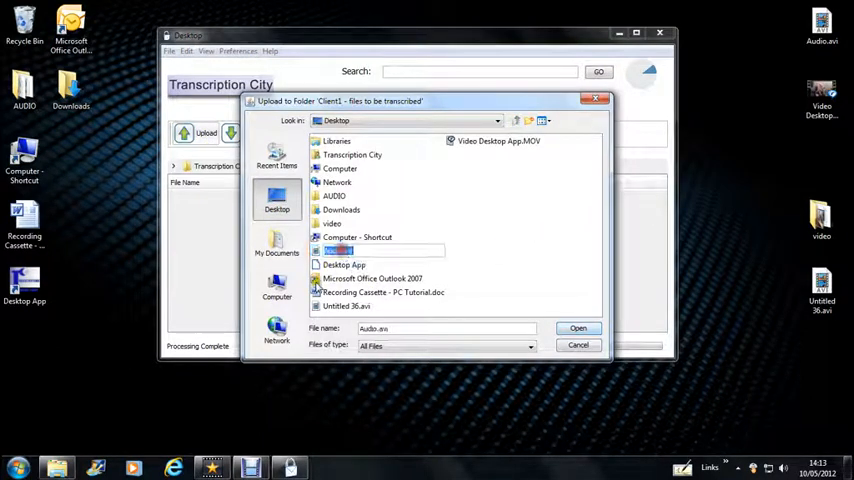
pyautogui.click(578, 328)
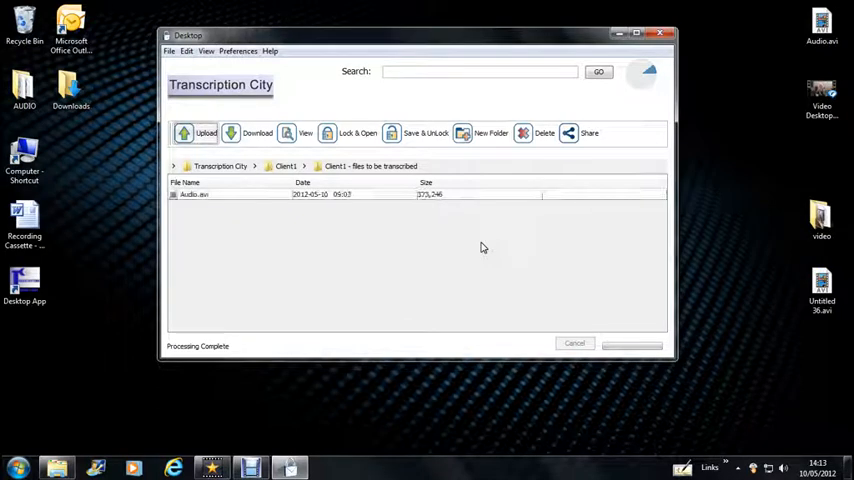
pyautogui.click(195, 194)
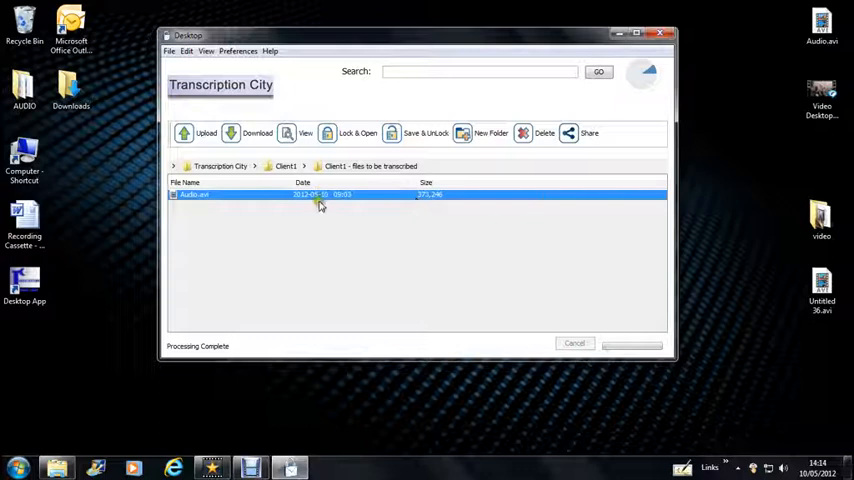
# Delete Audio.avi again, then re-add it from the desktop to the folder
pyautogui.click(523, 132)
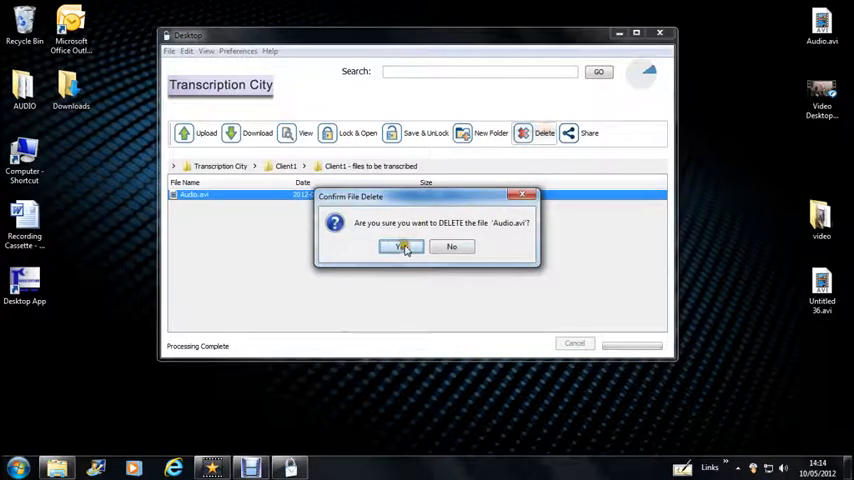
pyautogui.click(400, 247)
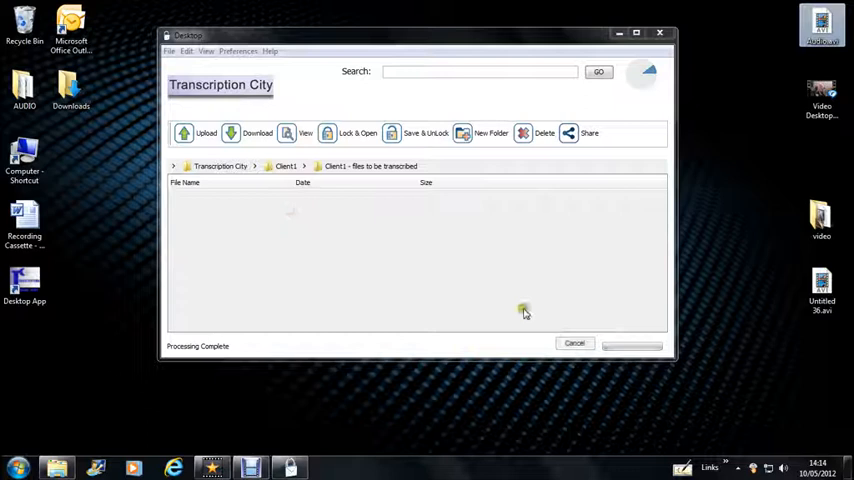
pyautogui.click(206, 133)
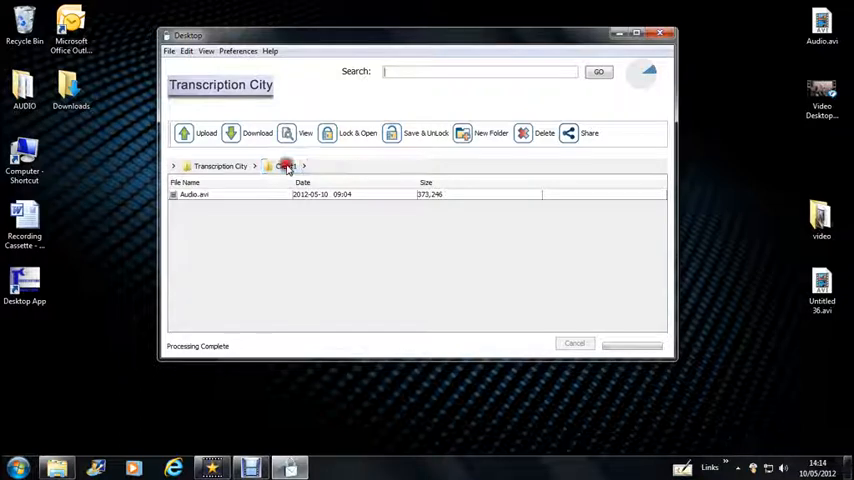
# Open Client1's completed files and download Recording Cassette - PC Tutorial.doc, replacing the existing copy
pyautogui.click(285, 166)
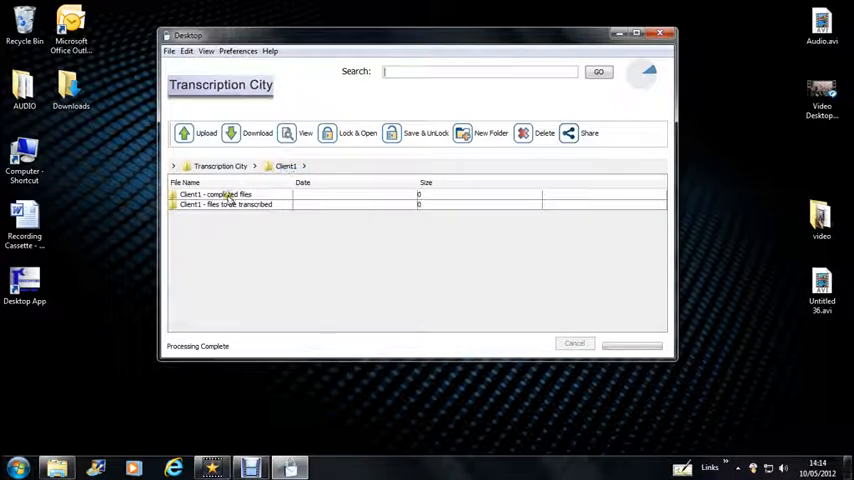
pyautogui.doubleClick(215, 194)
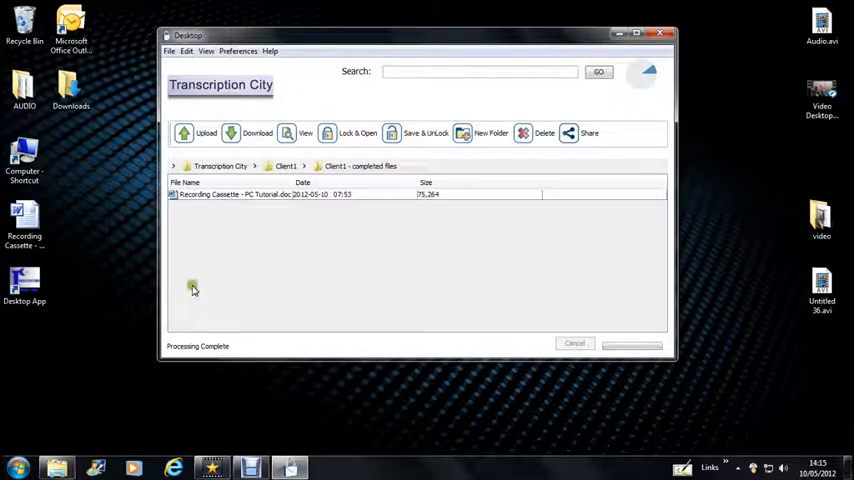
pyautogui.click(270, 194)
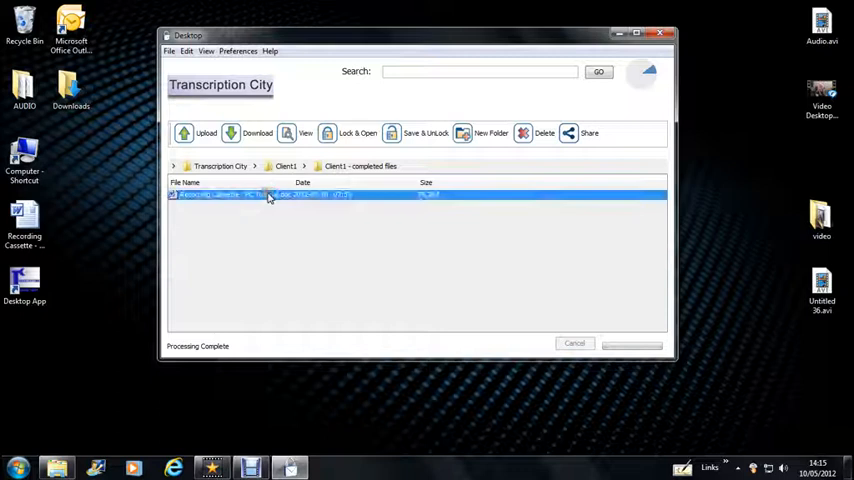
pyautogui.click(231, 132)
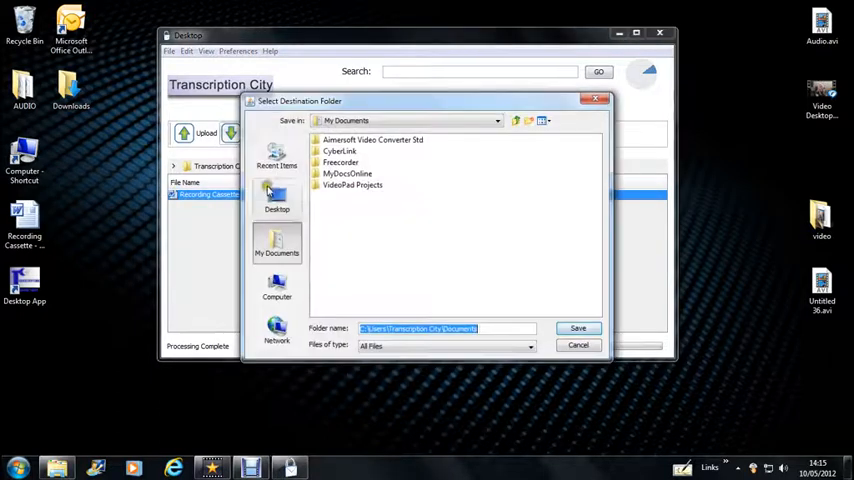
pyautogui.click(578, 328)
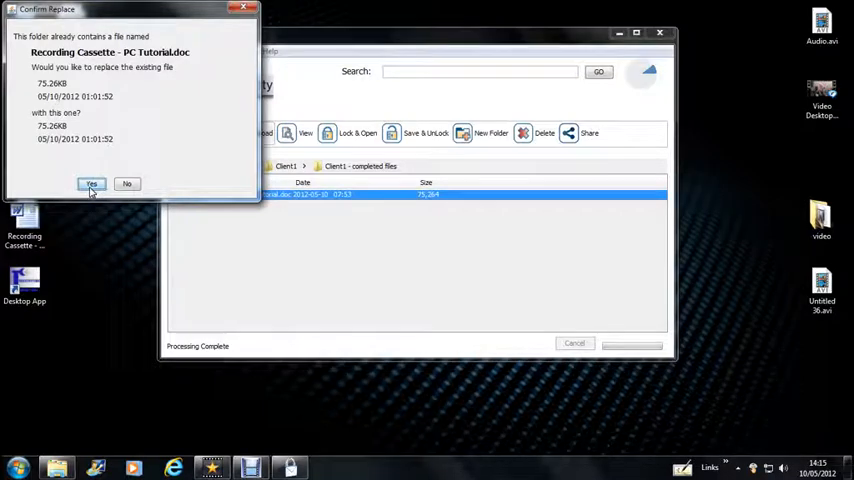
pyautogui.click(91, 184)
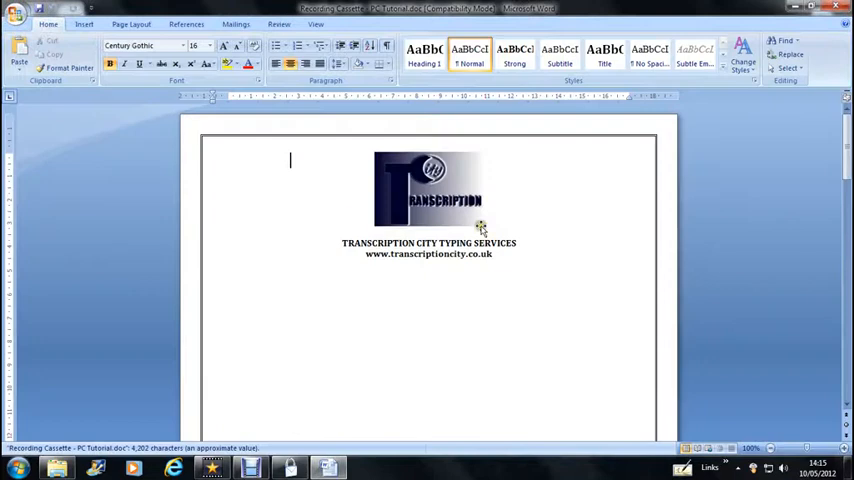
pyautogui.scroll(-3)
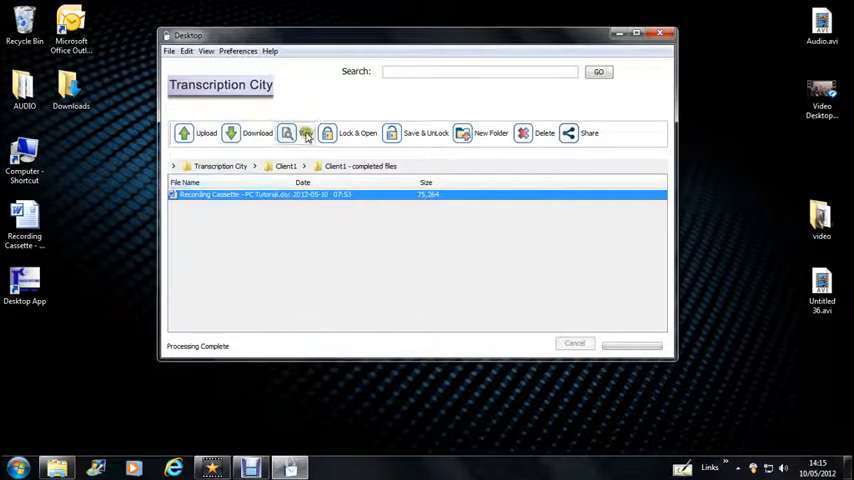
pyautogui.moveTo(307, 133)
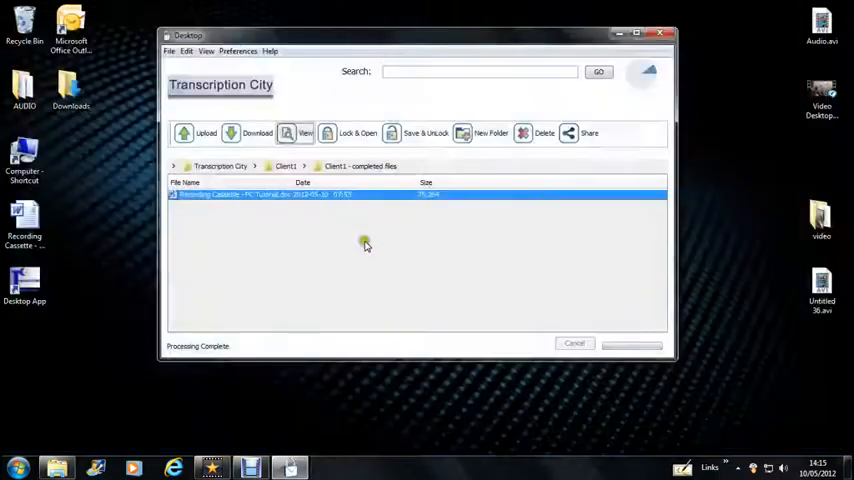
pyautogui.moveTo(358, 133)
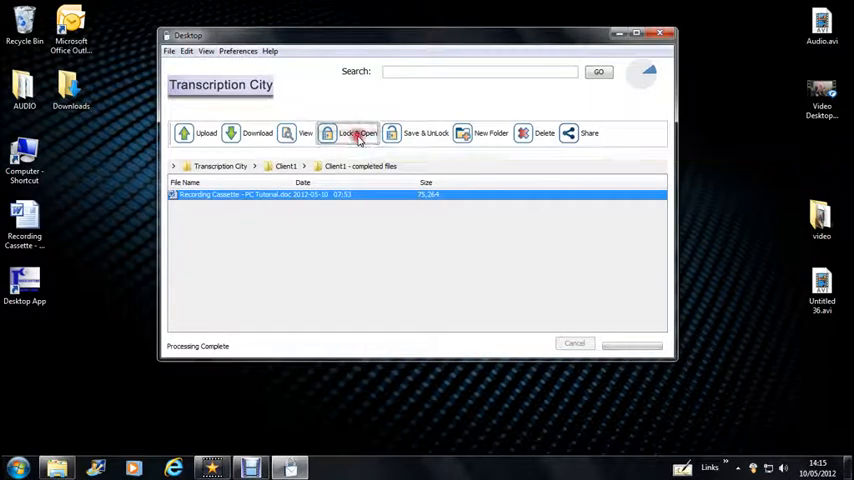
# Lock and open the transcript in Word, then start editing its Date line
pyautogui.click(358, 133)
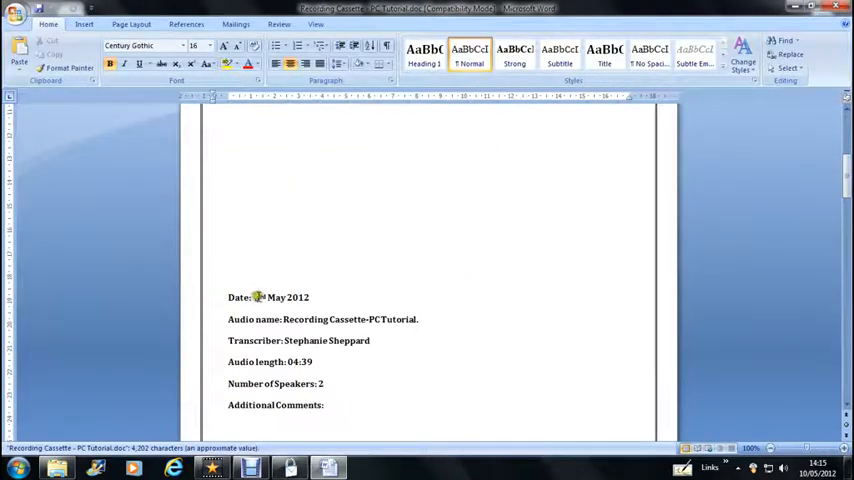
pyautogui.click(258, 297)
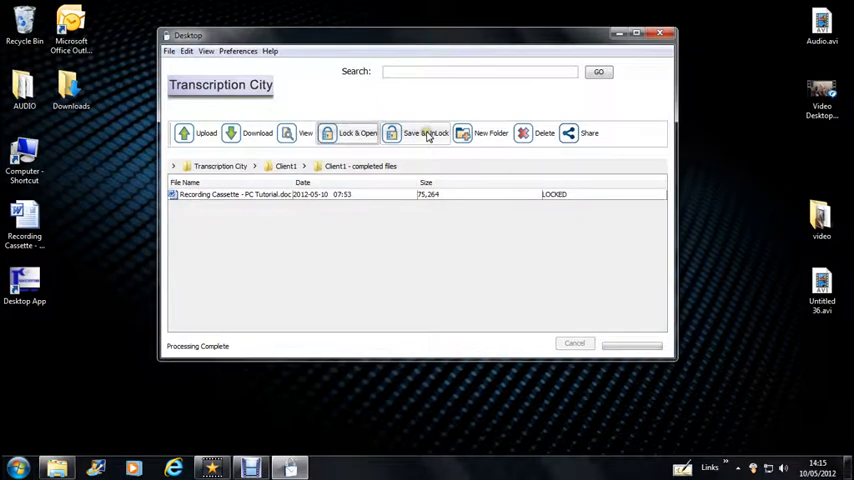
# Save and unlock the edited transcript, dismissing the 'No Files selected' warning first
pyautogui.click(425, 132)
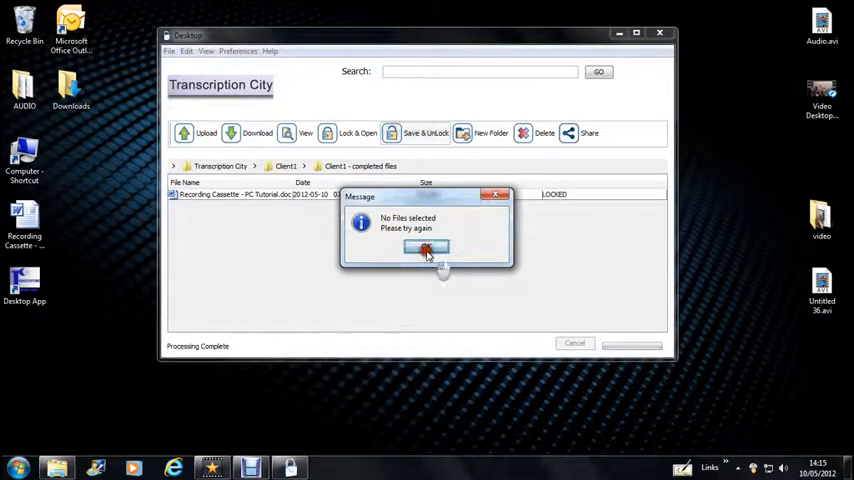
pyautogui.click(427, 248)
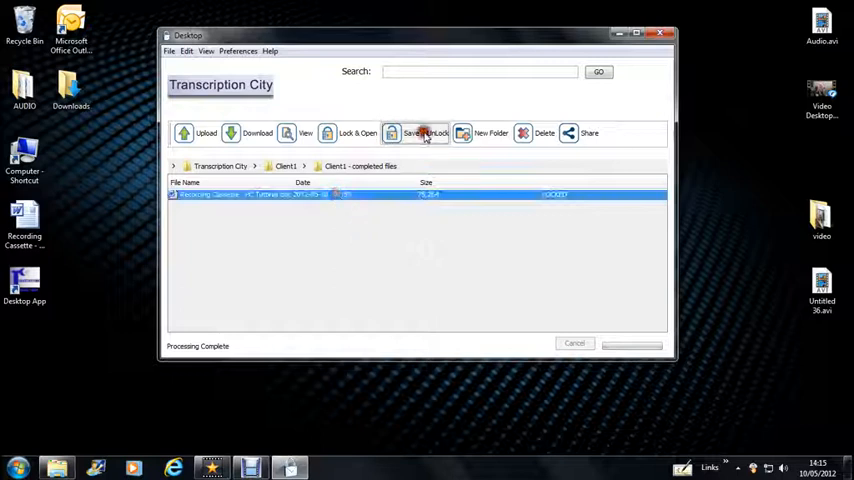
pyautogui.click(206, 132)
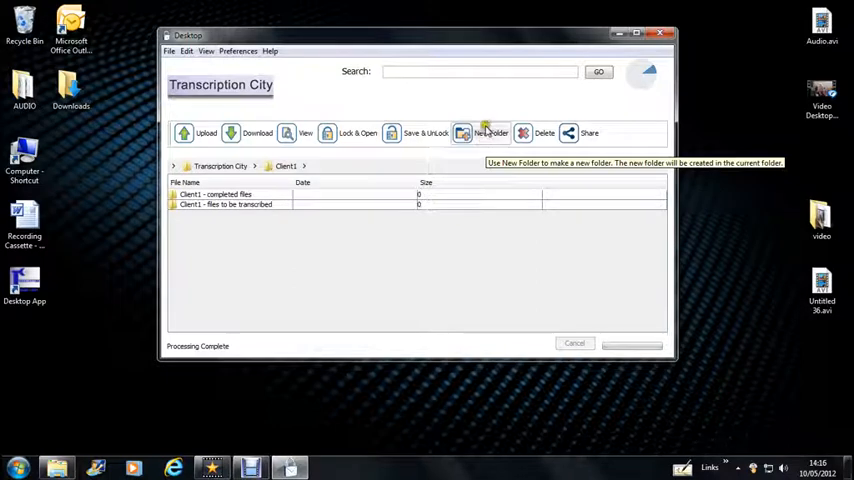
# Create a new folder named 'Client1 Templates' inside Client1
pyautogui.click(491, 132)
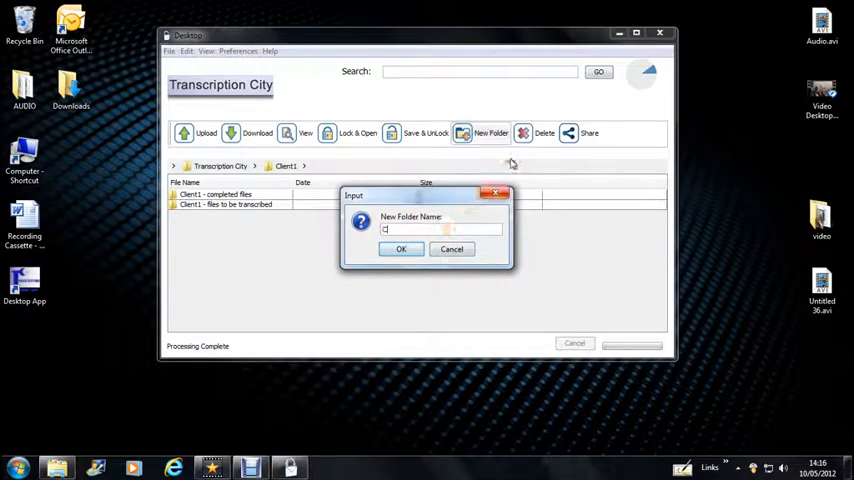
pyautogui.write('Client1 Templates')
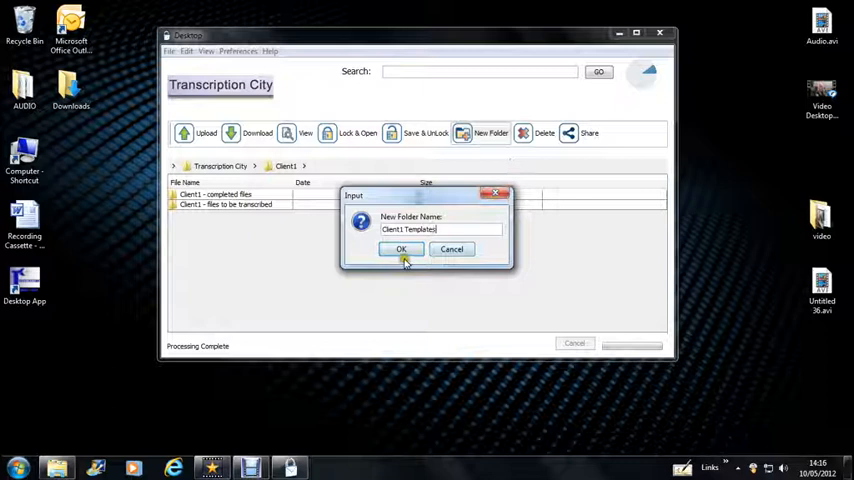
pyautogui.click(400, 249)
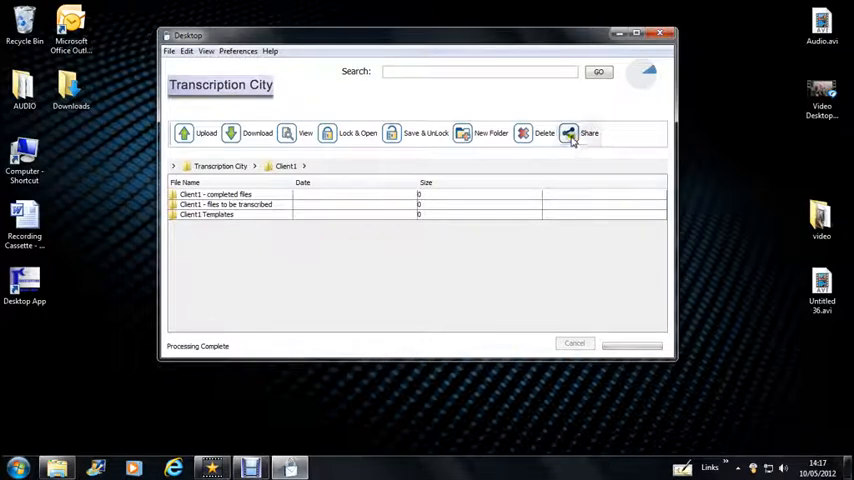
pyautogui.moveTo(570, 133)
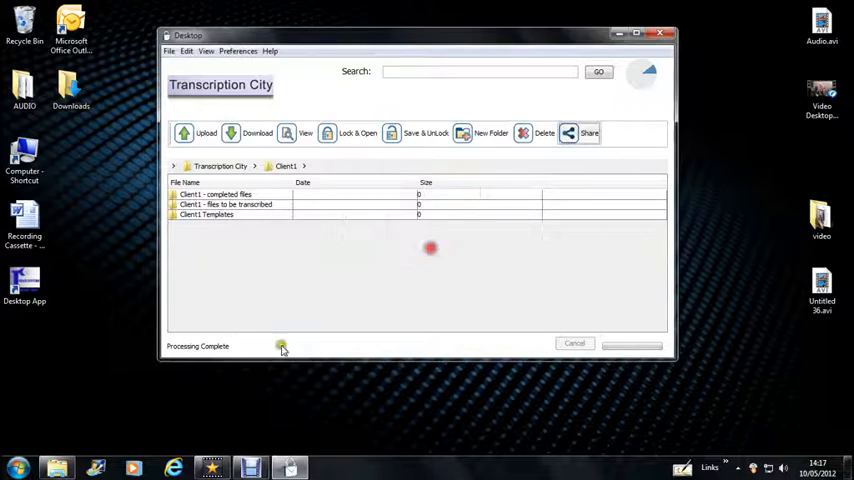
# Open Client1 - completed files and share Recording Cassette - PC Tutorial.doc
pyautogui.click(216, 194)
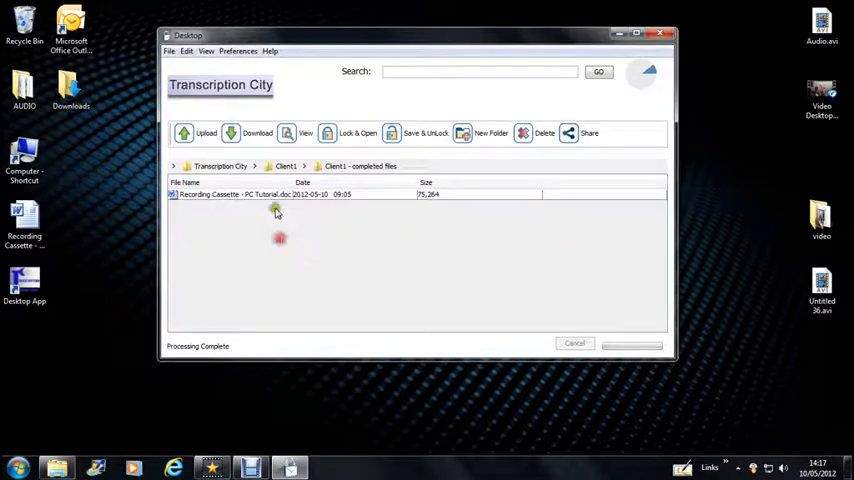
pyautogui.click(275, 194)
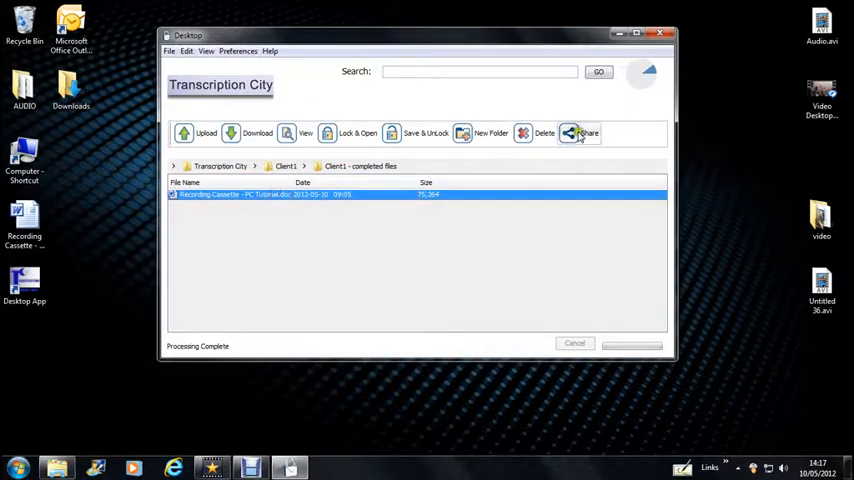
pyautogui.click(589, 132)
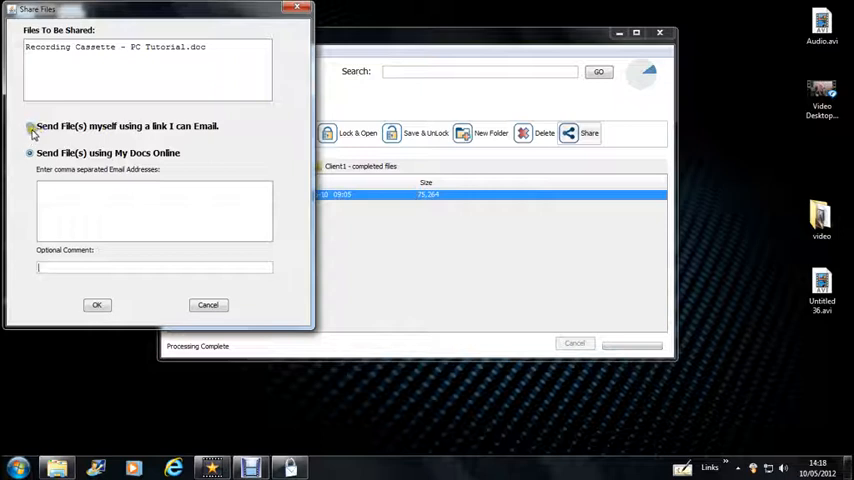
# Share the transcript via 'Send File(s) myself using a link I can Email' to generate the link
pyautogui.click(30, 125)
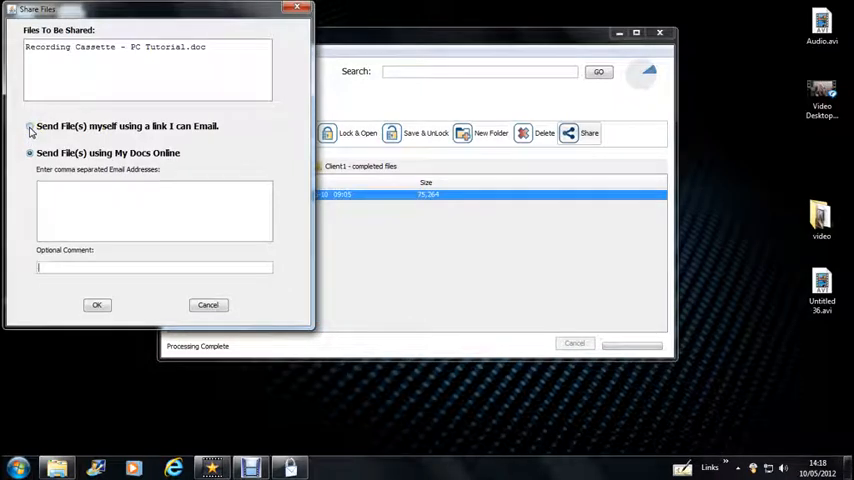
pyautogui.click(30, 126)
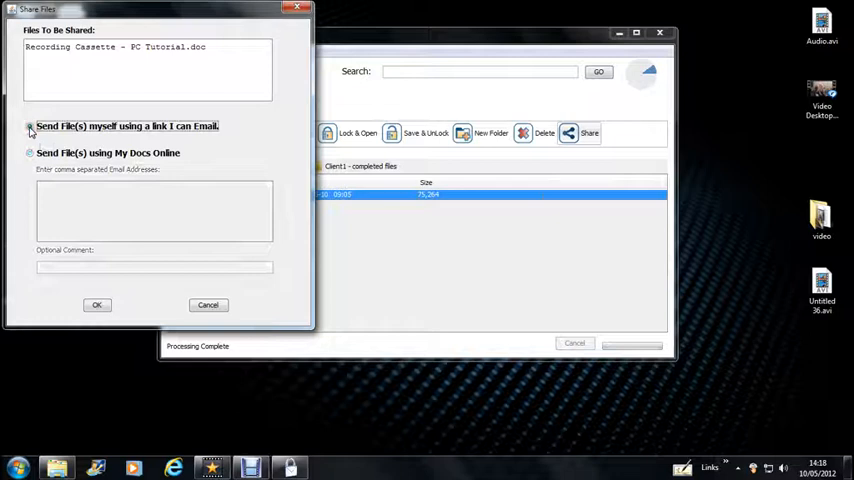
pyautogui.click(30, 126)
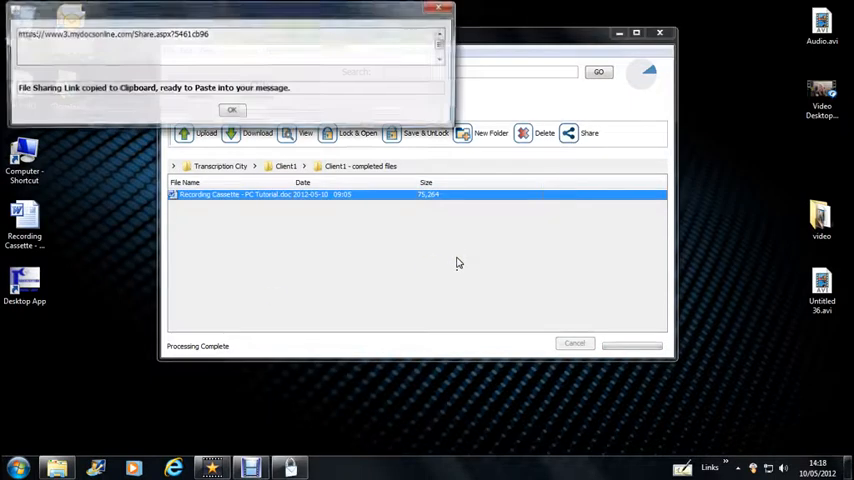
# Select the mydocsonline sharing link text and dismiss the link confirmation message
pyautogui.doubleClick(110, 34)
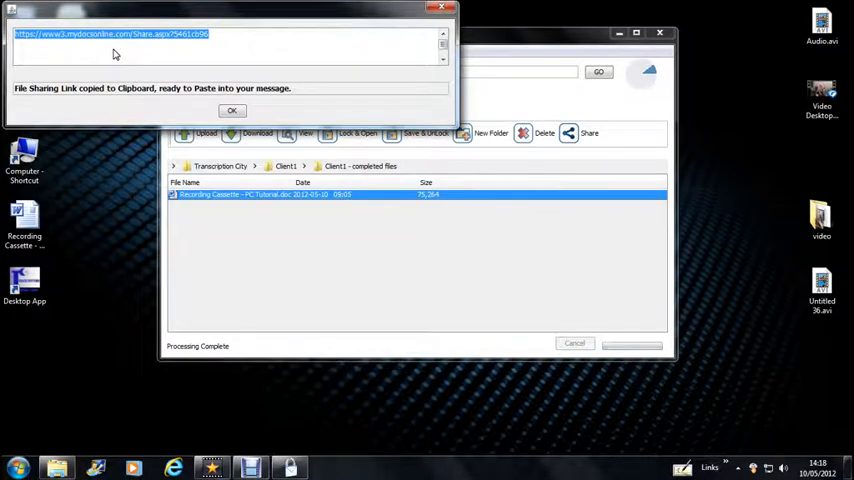
pyautogui.click(232, 110)
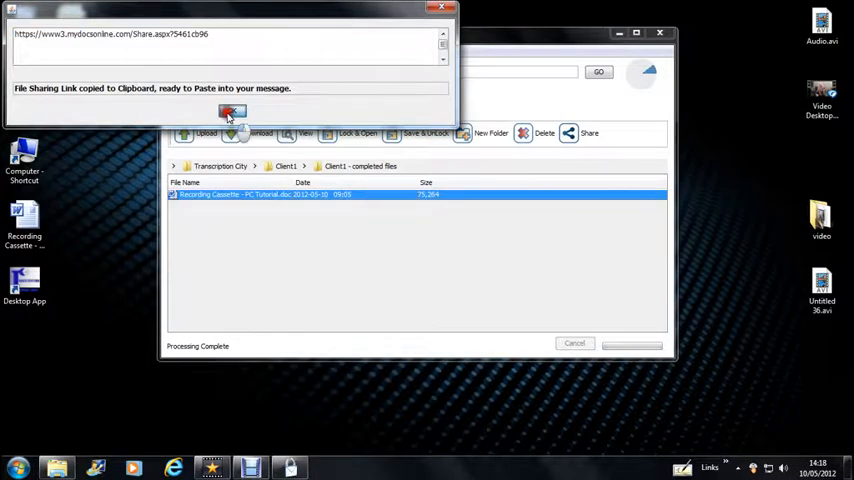